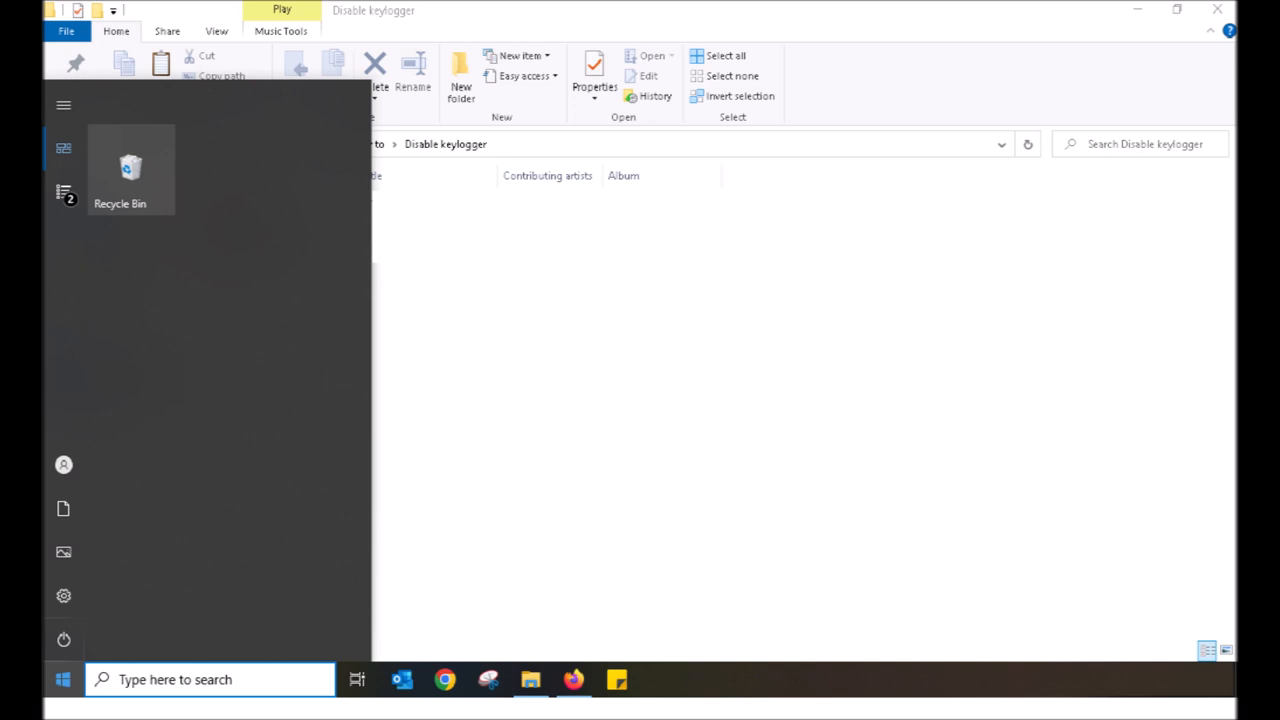
- Search 'privacy settings' and open the Privacy page, scrolling to app permissions
type("privacy settings")
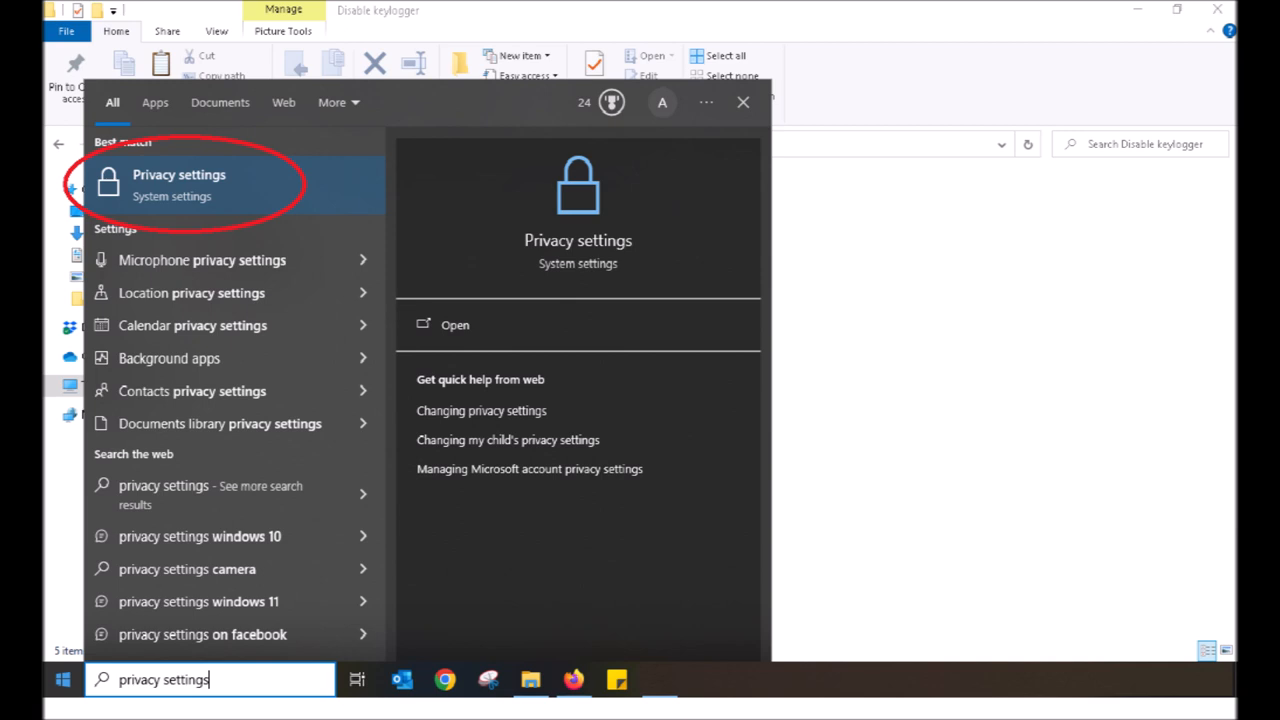
left_click(178, 174)
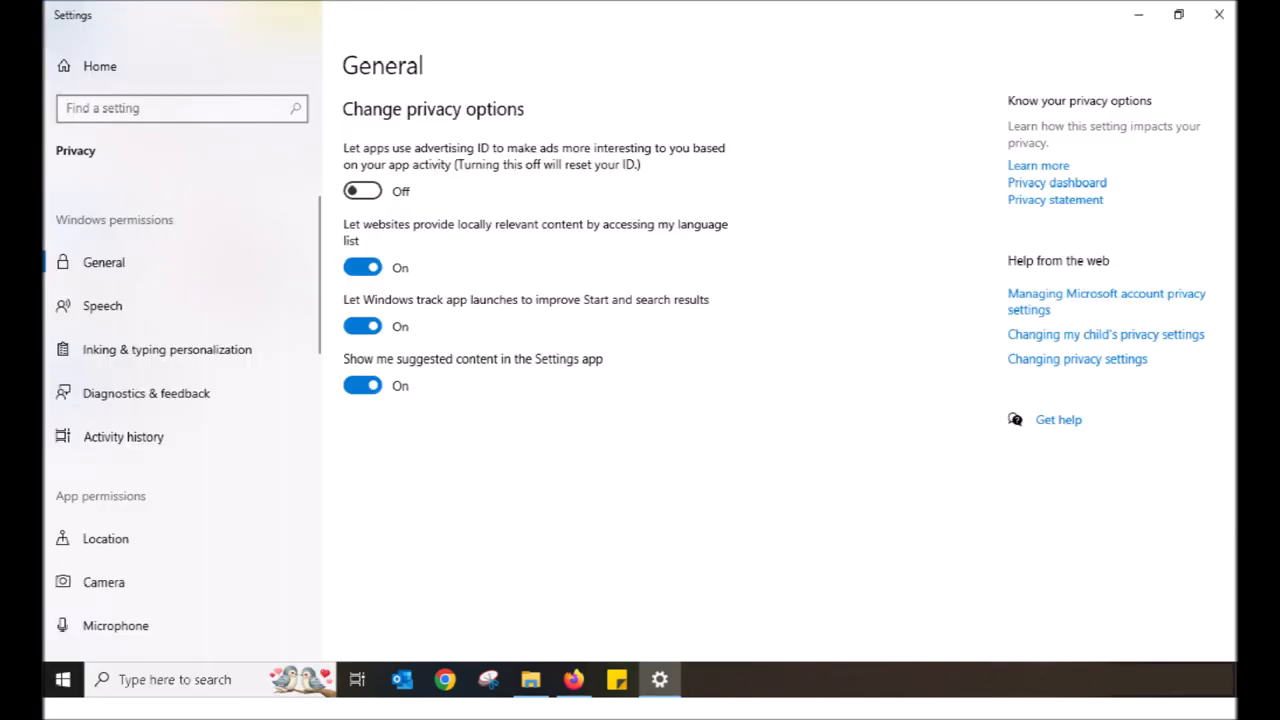
scroll("down", 3)
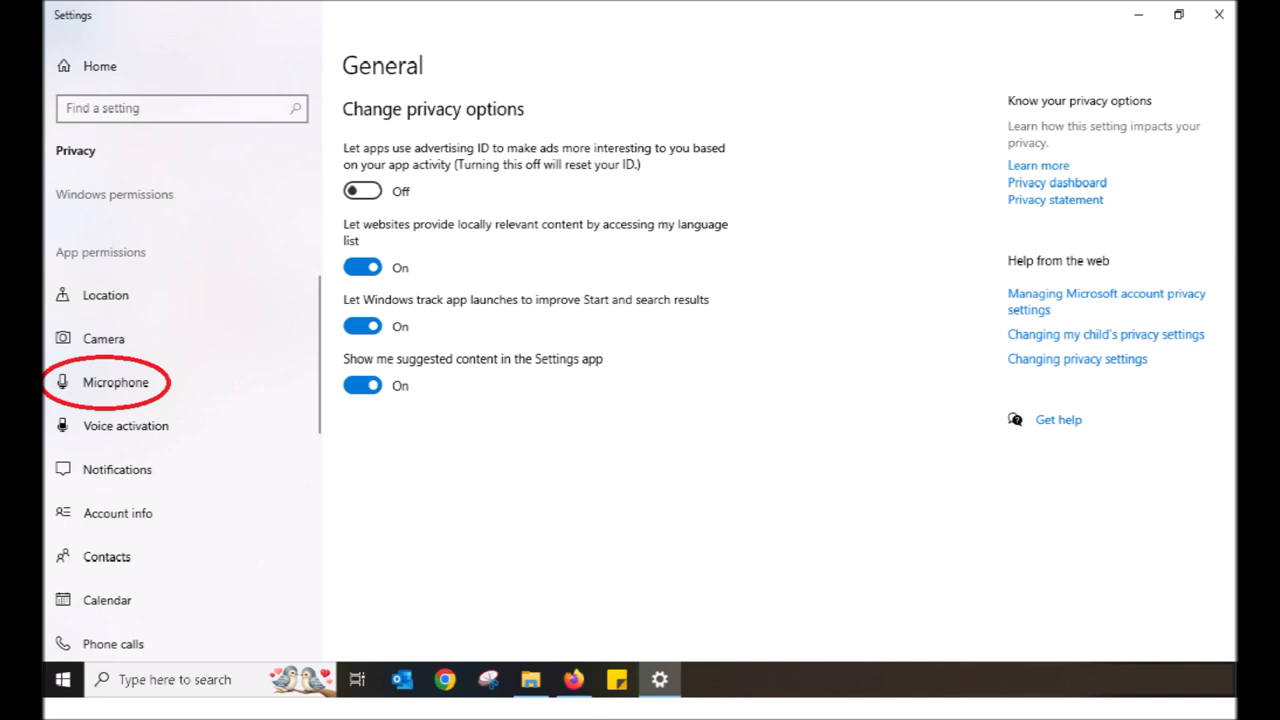
- Open Microphone permissions and scroll through the apps allowed to use it
left_click(115, 382)
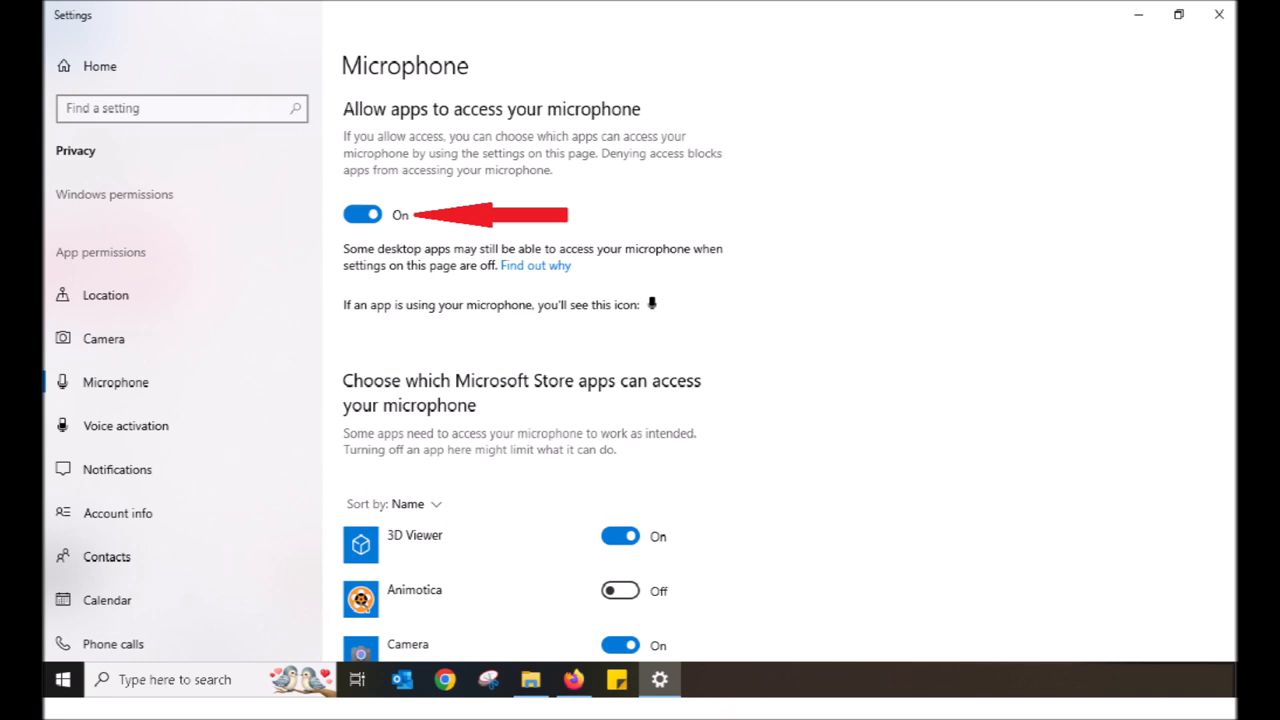
scroll("down", 3)
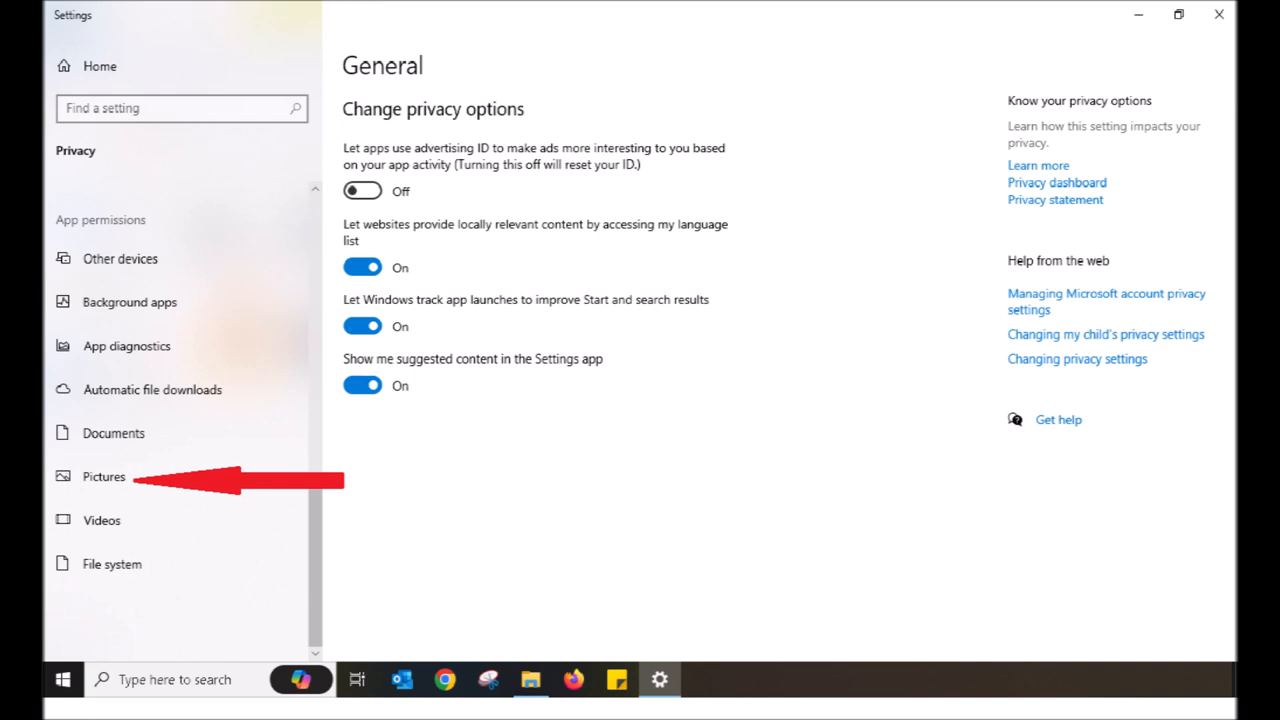
- Open the Pictures permissions to see which apps can access the pictures library
left_click(104, 476)
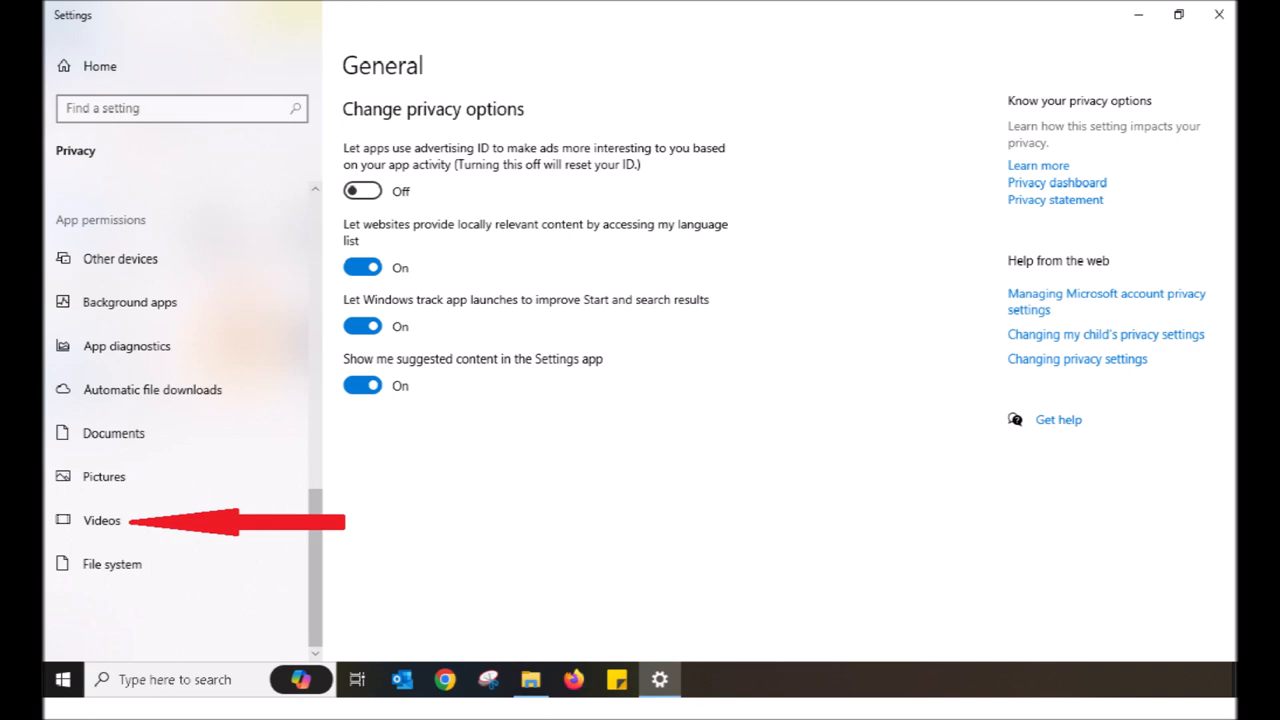
- Open the Videos permissions, showing video library access on and Animotica off
left_click(101, 520)
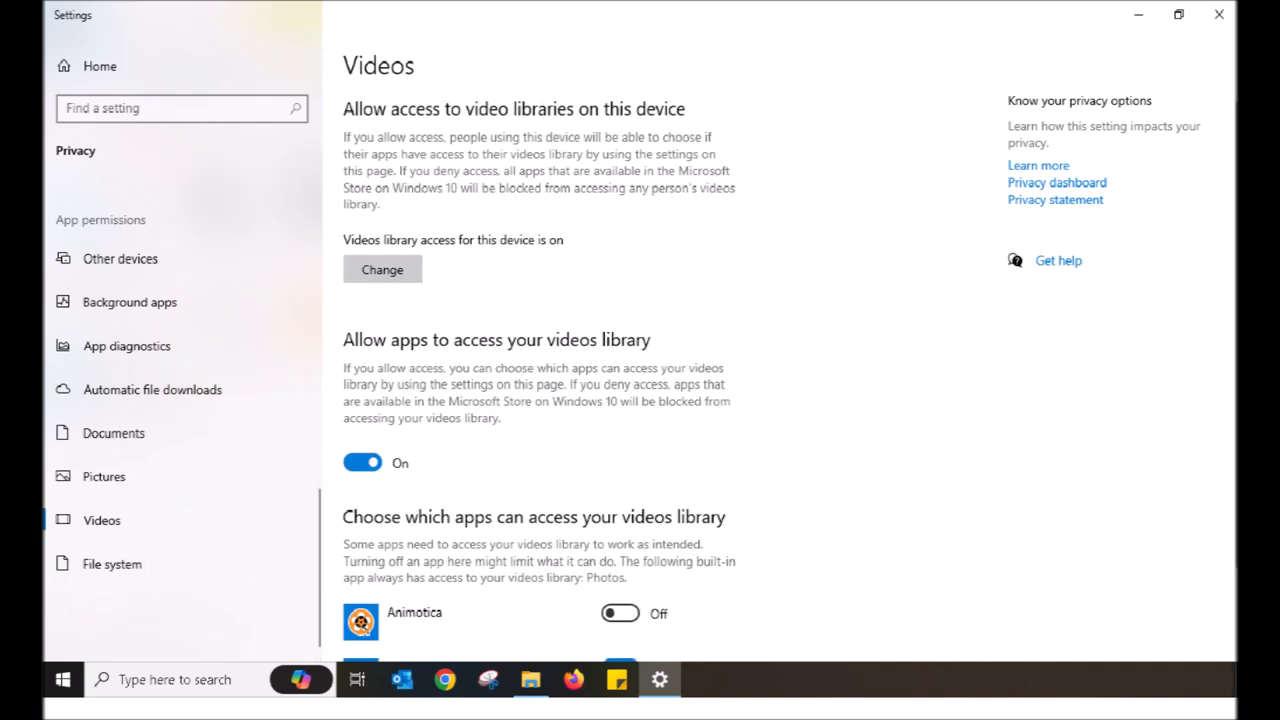